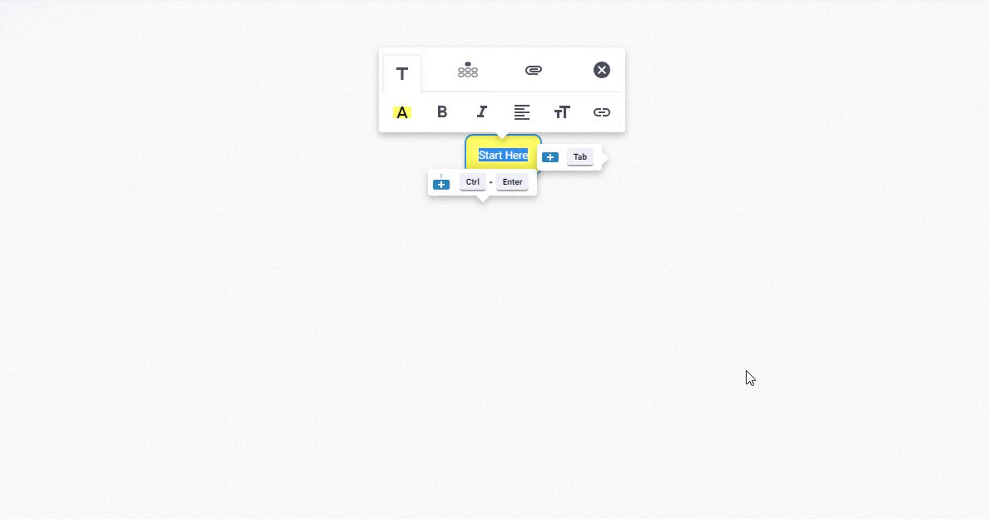
Rename the root node to 'Membership Sales Page' and add child nodes 'Levels' and 'Products'
text(Membership Sales Page)
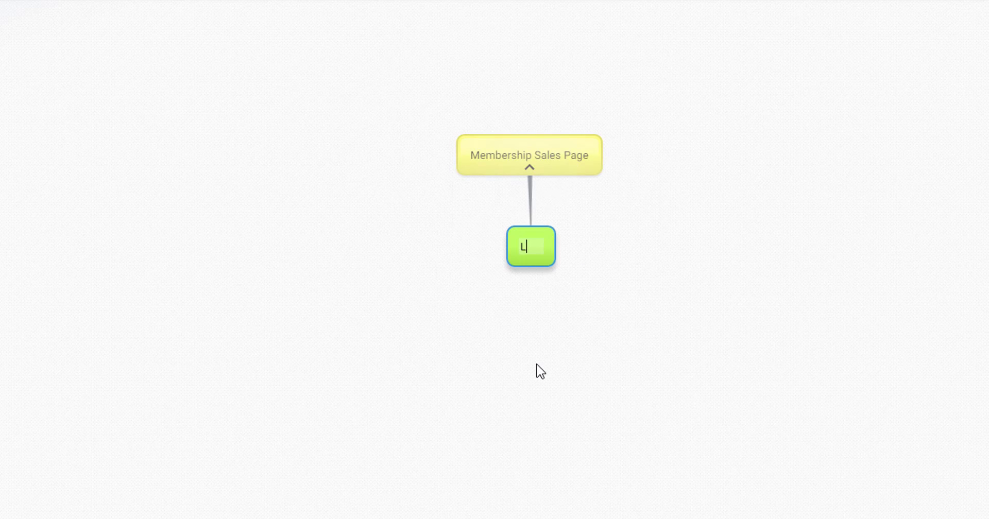
text(Levels)
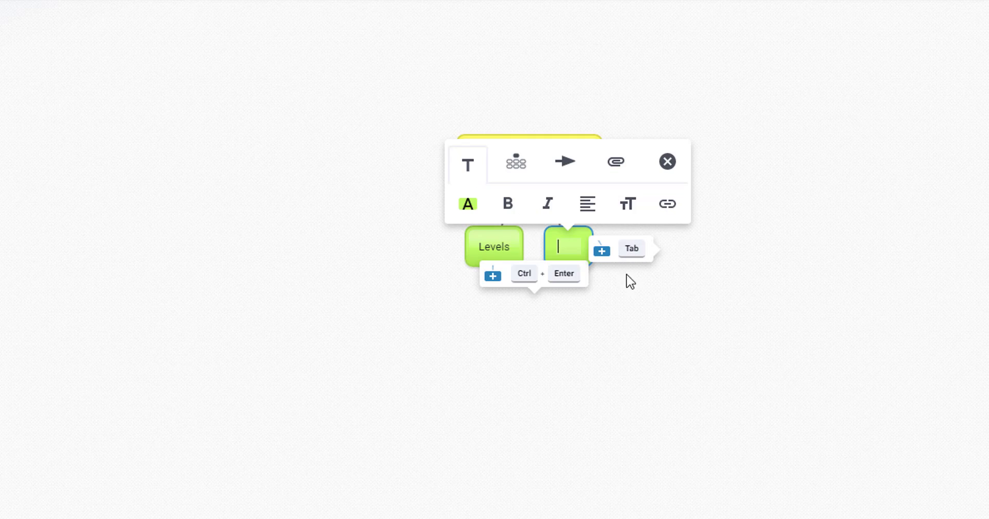
text(Products)
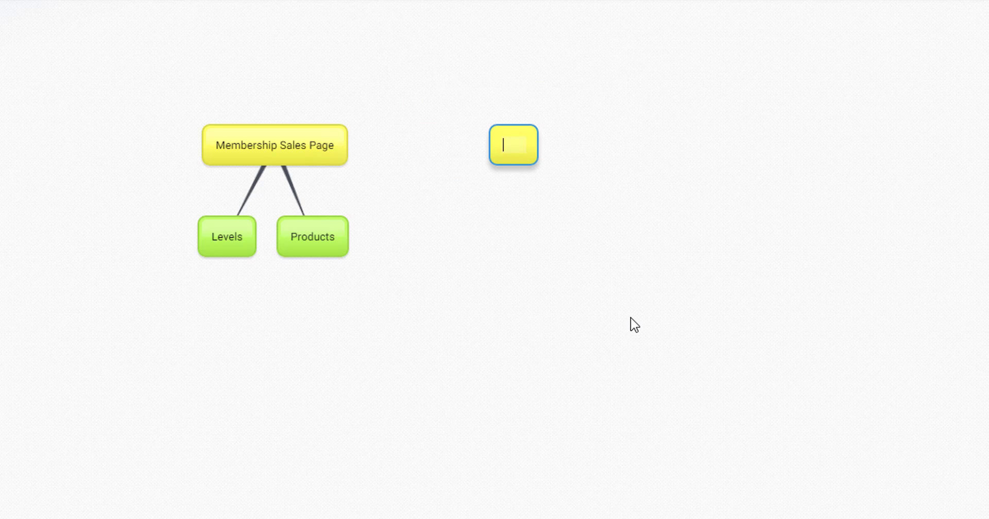
Name the second node 'Product Sales Page(s)' and add children 'Packages', 'Testimonials' and 'Ratings'
text(Product Sales Page(s)
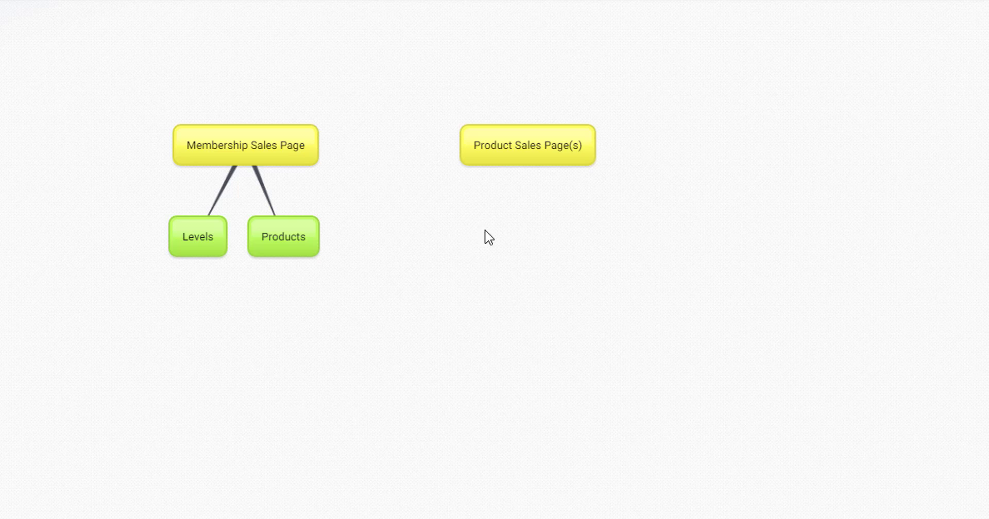
mouse_move(230, 334)
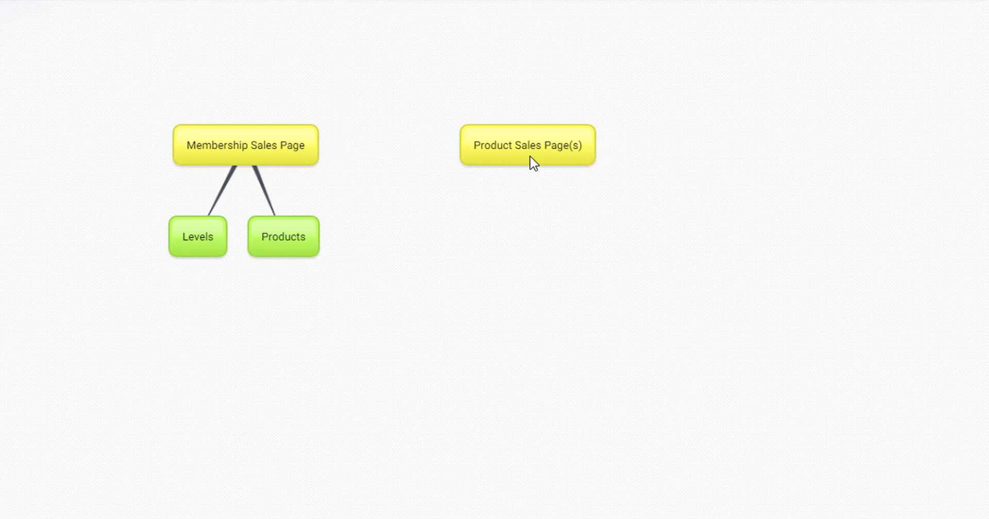
click(527, 145)
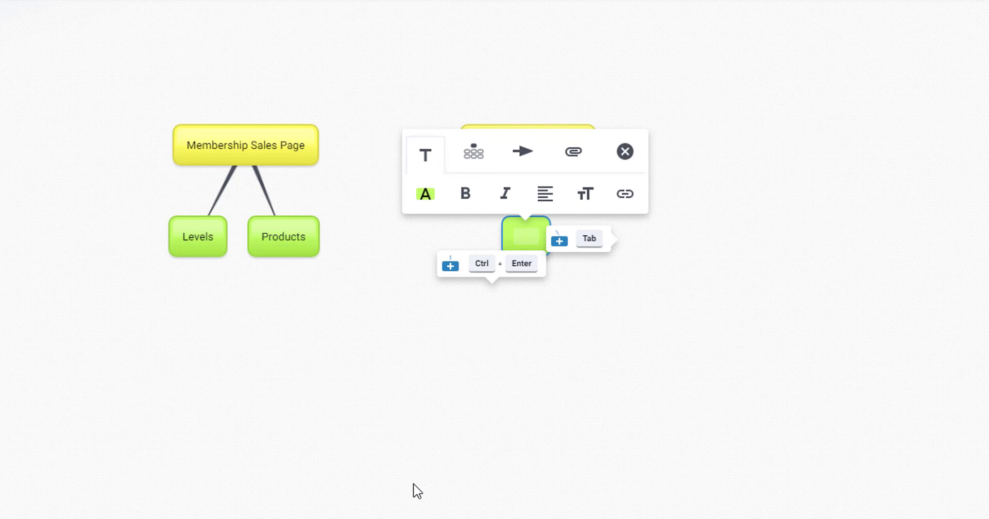
text(Packages)
text(Testimonials)
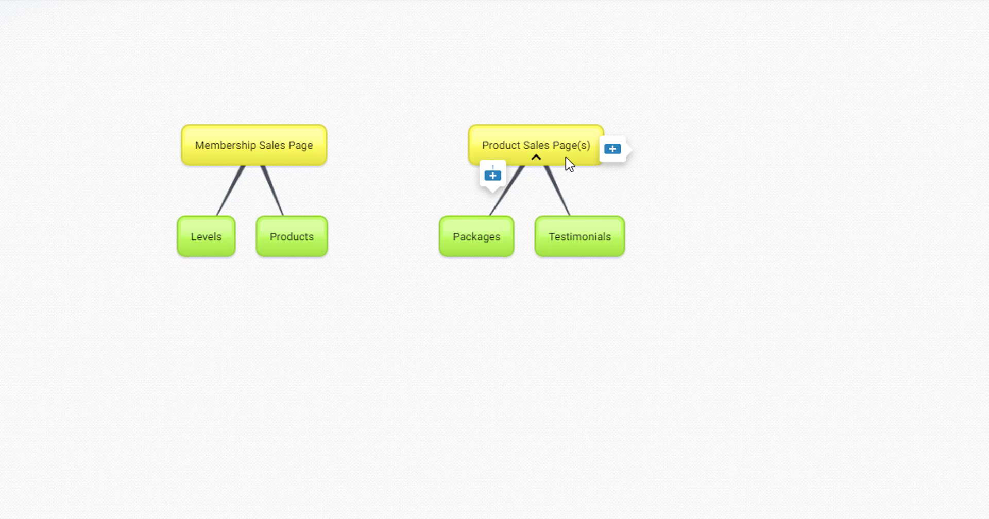
click(612, 149)
text(Ratings)
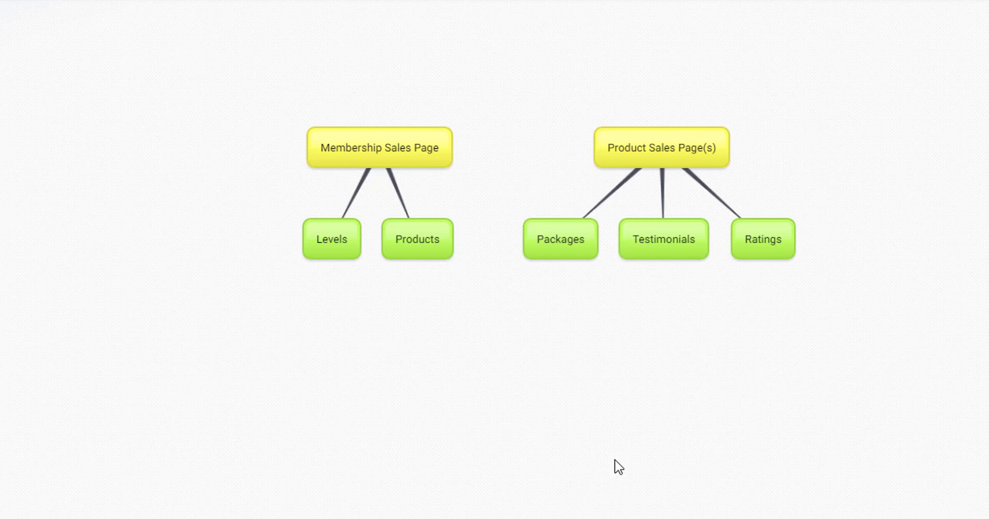
drag(618, 467, 381, 370)
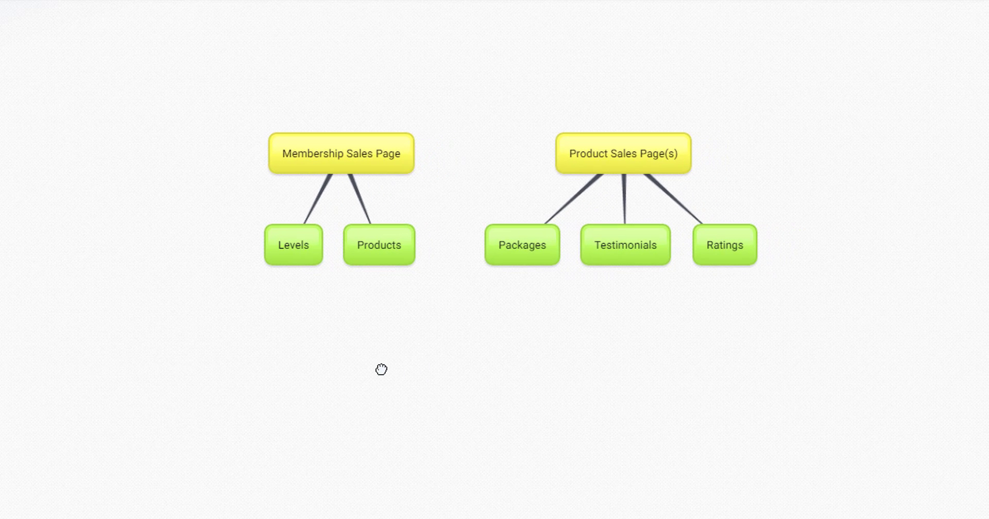
mouse_move(430, 340)
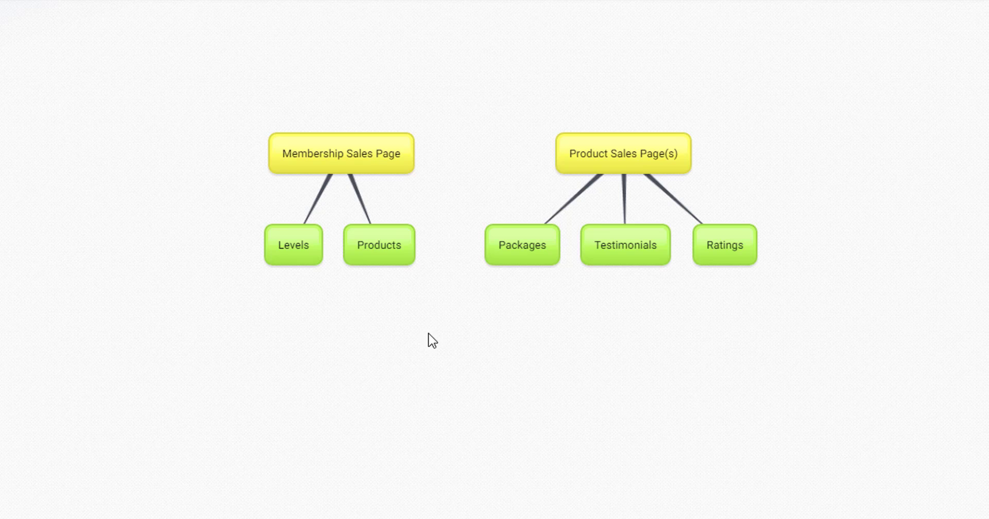
mouse_move(560, 421)
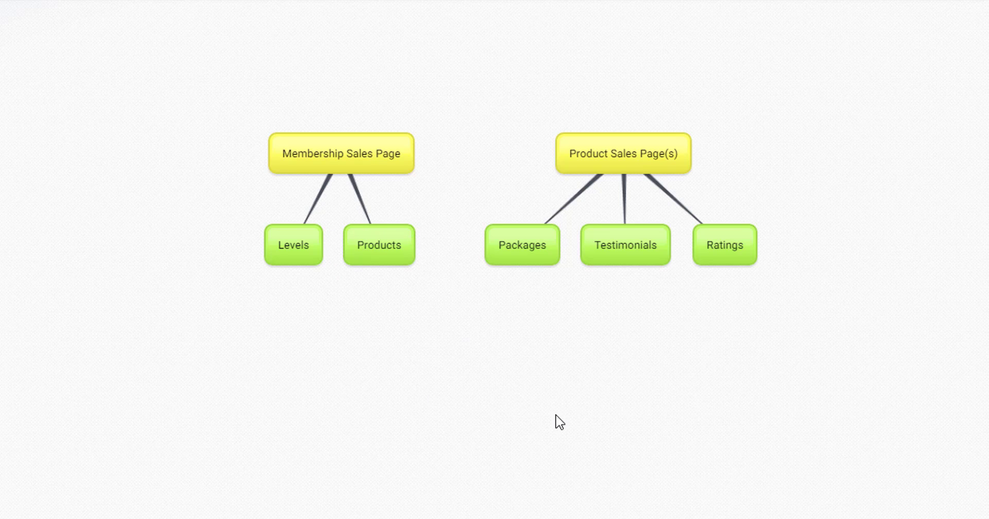
mouse_move(205, 514)
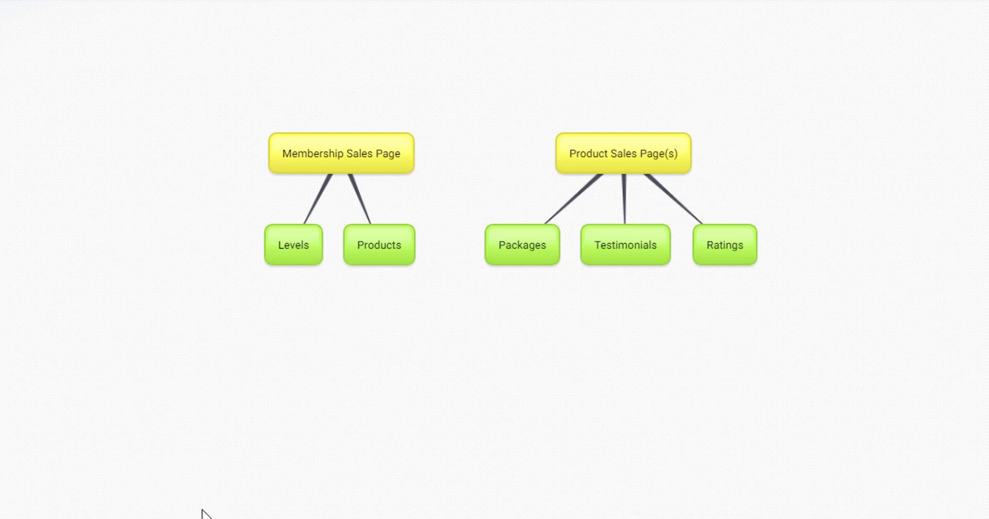
mouse_move(536, 271)
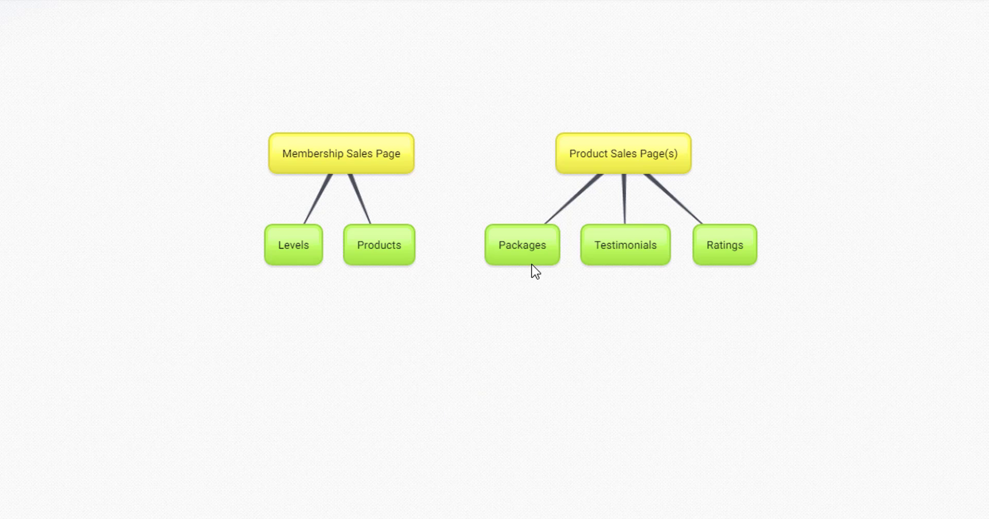
mouse_move(633, 283)
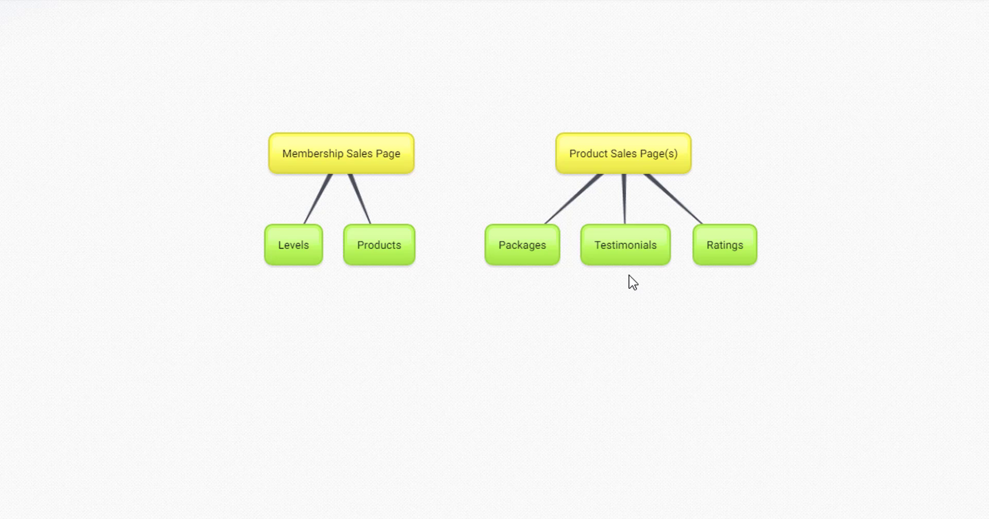
mouse_move(739, 280)
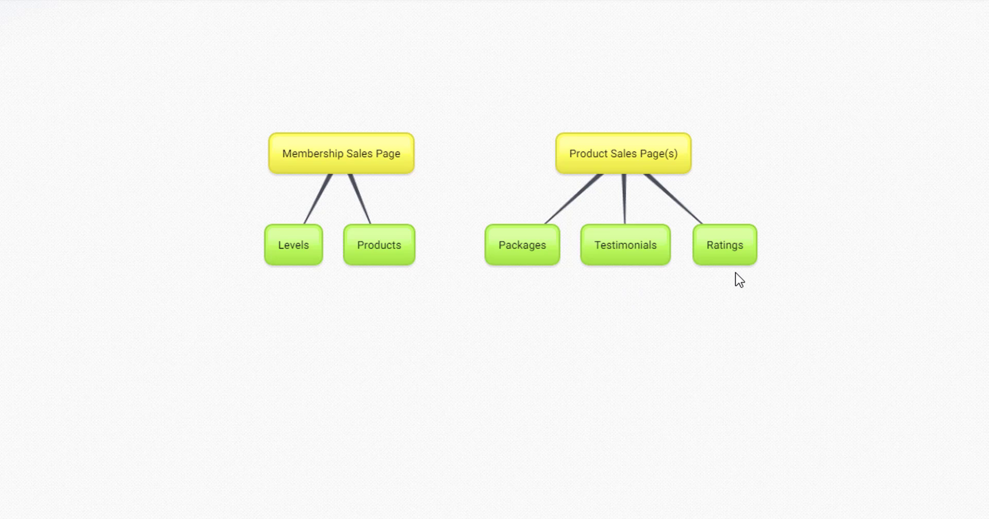
mouse_move(882, 391)
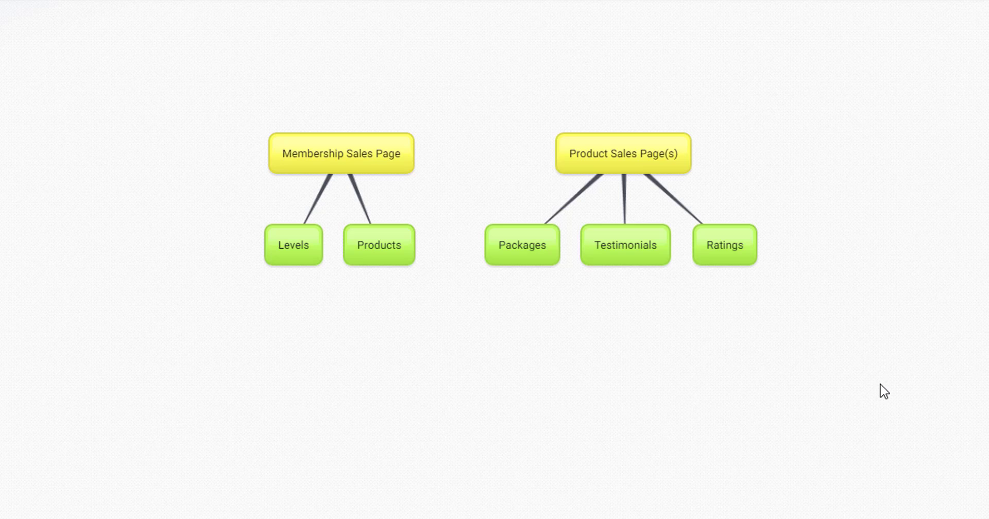
mouse_move(752, 436)
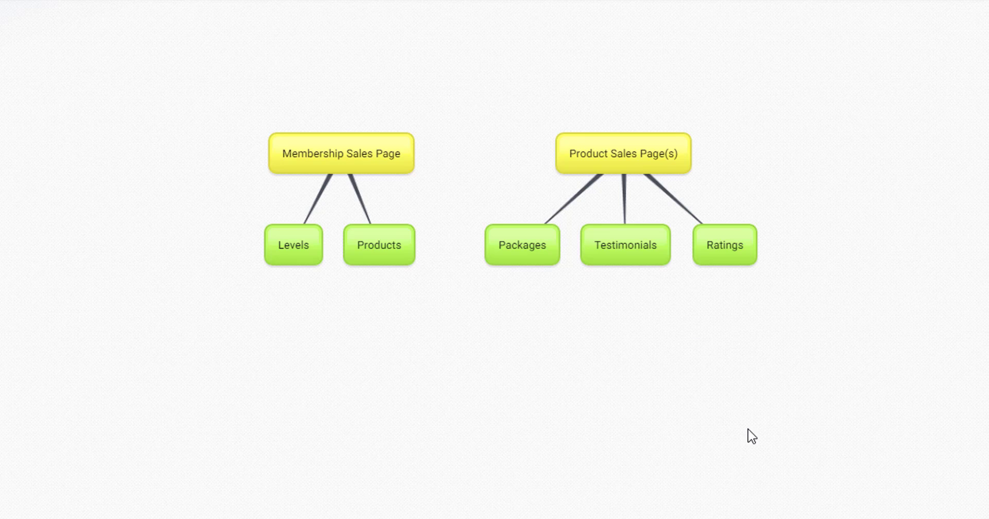